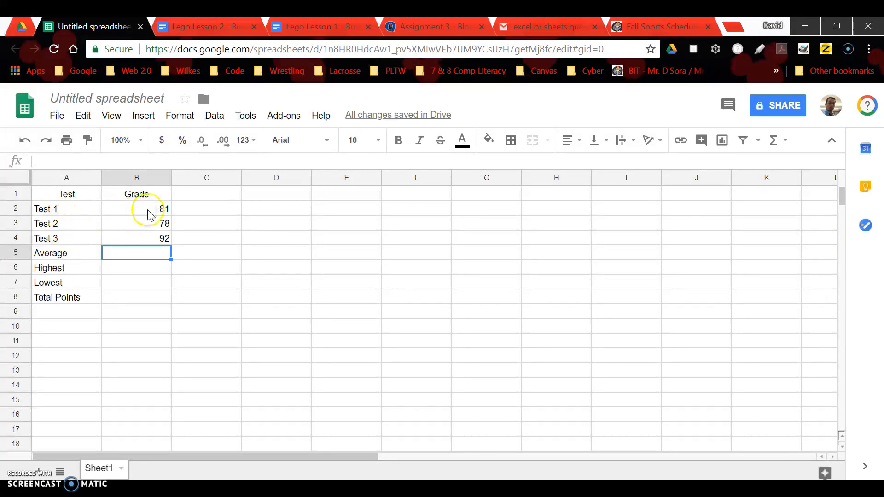
pyautogui.moveTo(156, 240)
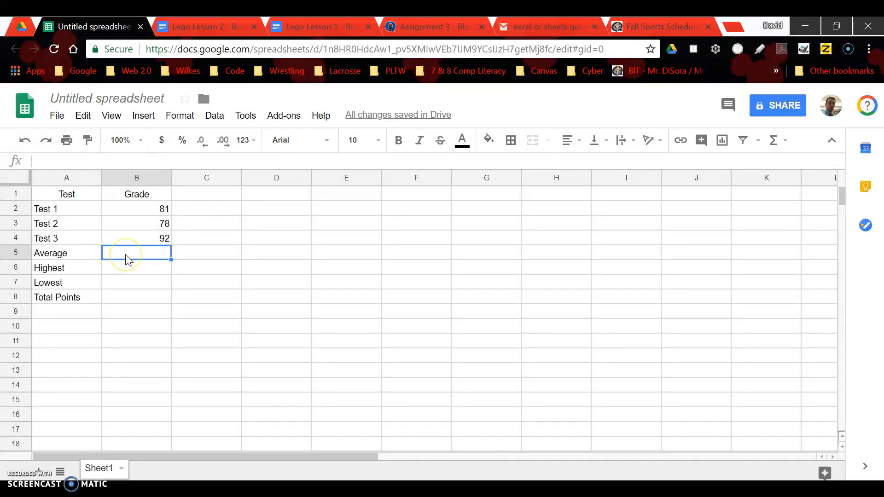
pyautogui.moveTo(147, 259)
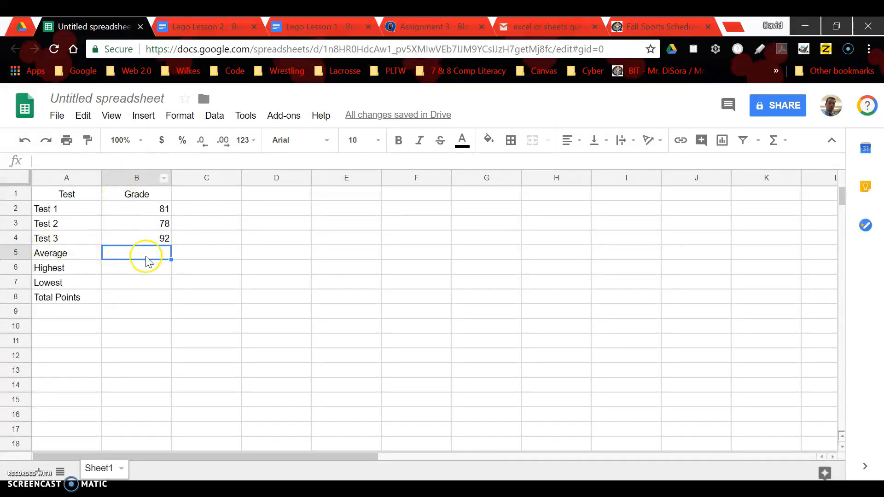
pyautogui.moveTo(259, 144)
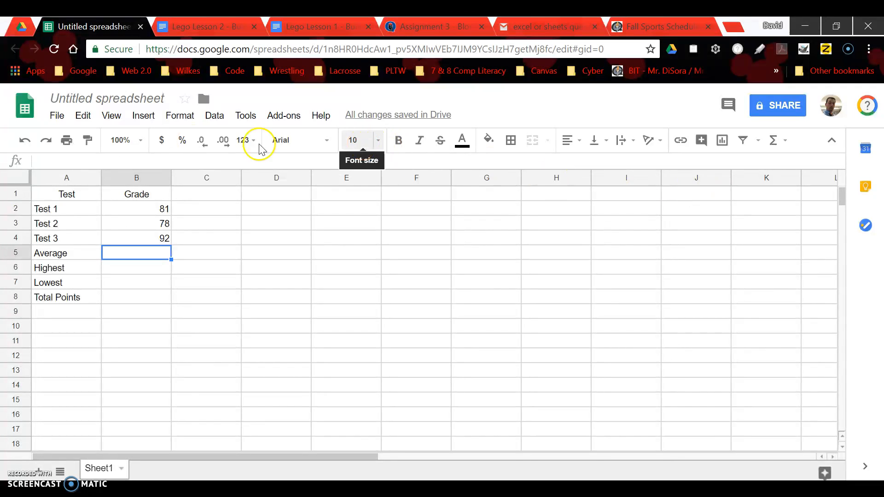
pyautogui.moveTo(776, 140)
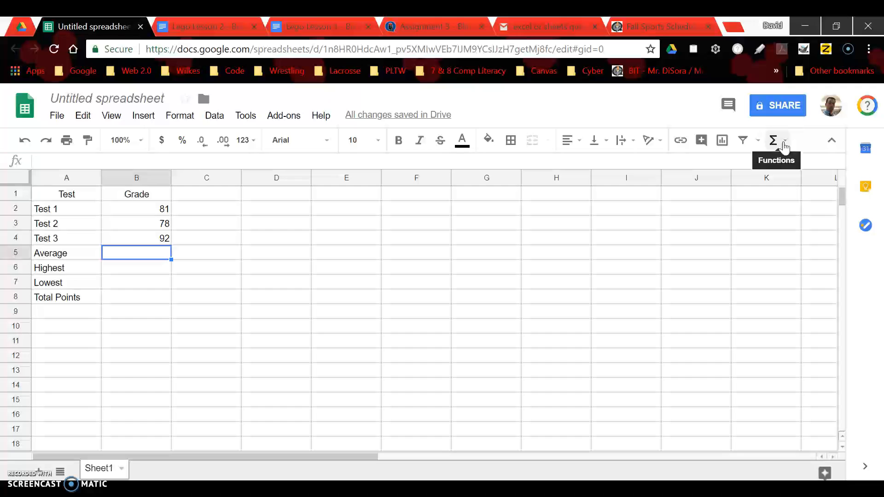
# Step: Compute the Average row with AVERAGE over B2:B4, giving 83.66666667
pyautogui.click(785, 140)
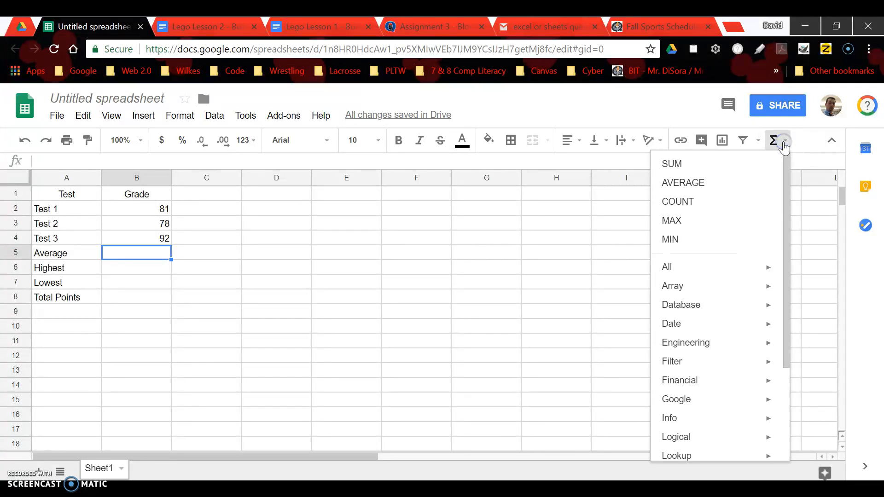
pyautogui.click(683, 182)
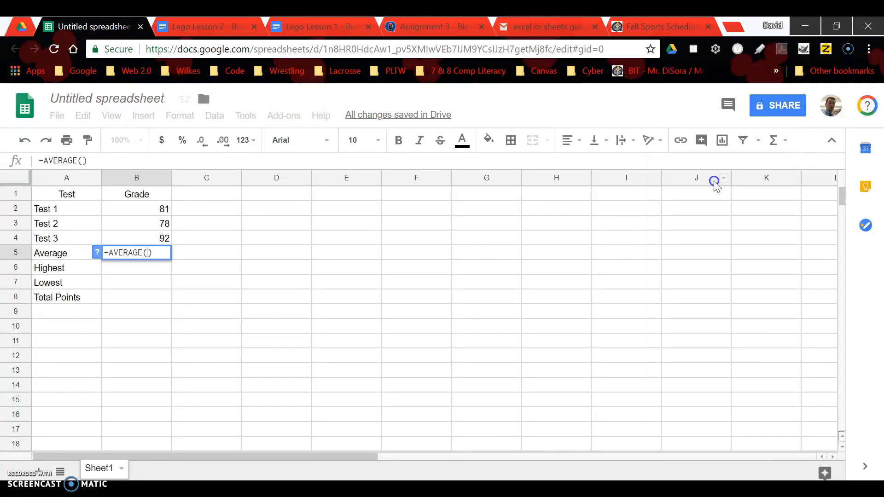
pyautogui.click(152, 212)
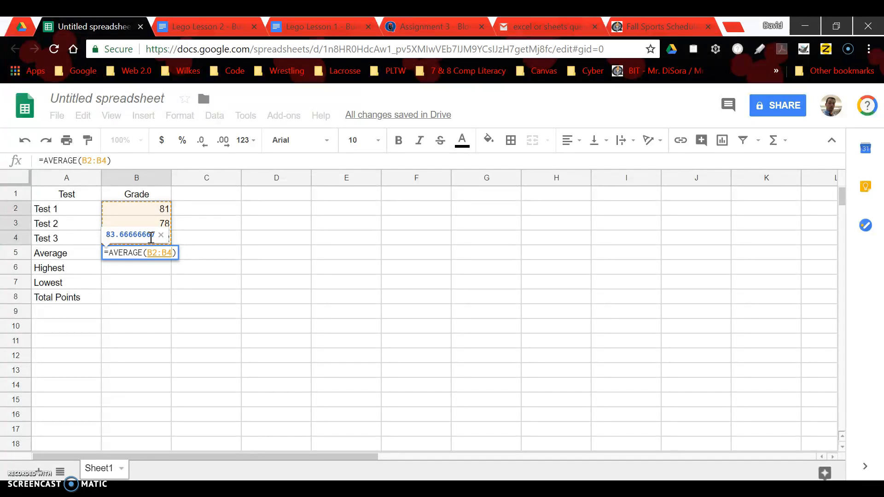
pyautogui.press('Enter')
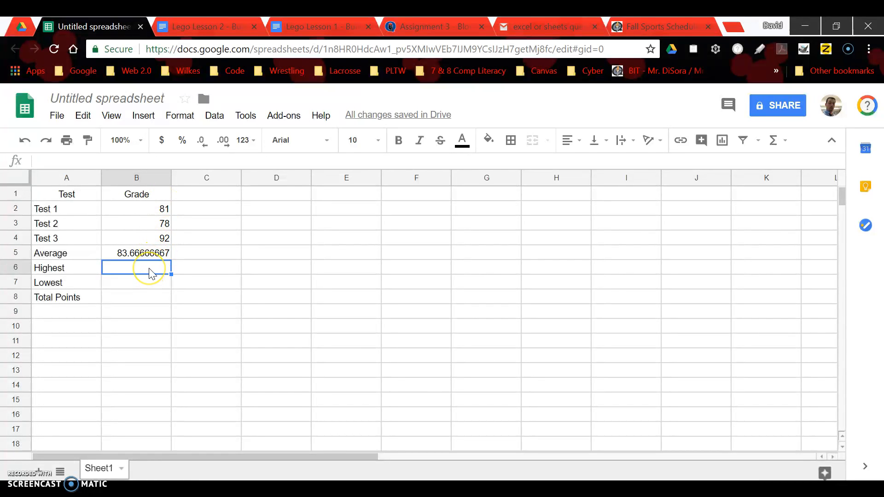
pyautogui.moveTo(139, 273)
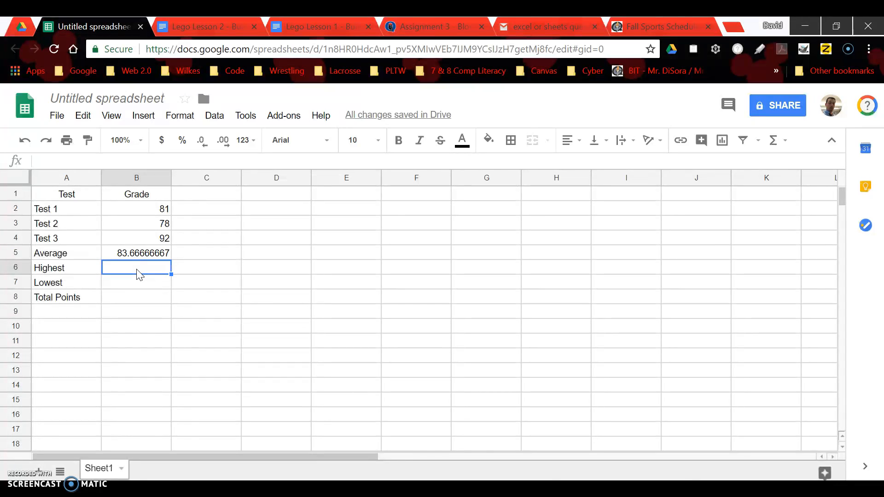
pyautogui.moveTo(798, 137)
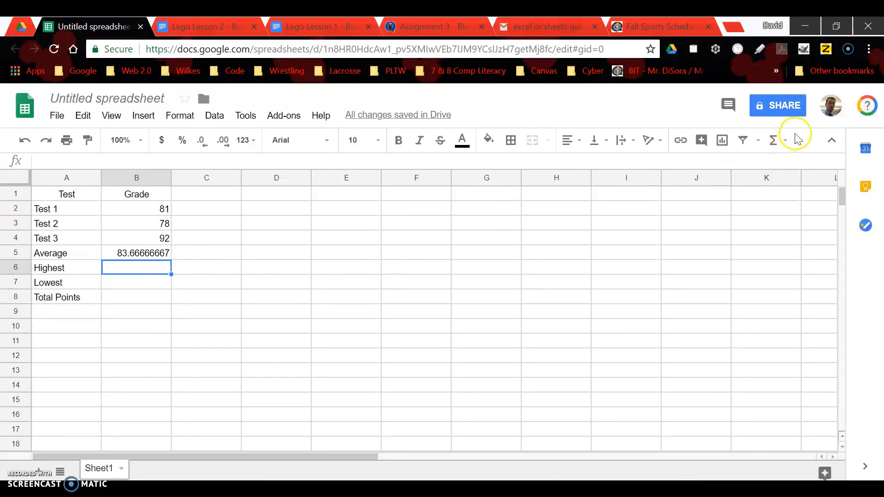
# Step: Compute the Highest row with MAX over B2:B4, giving 92
pyautogui.click(772, 140)
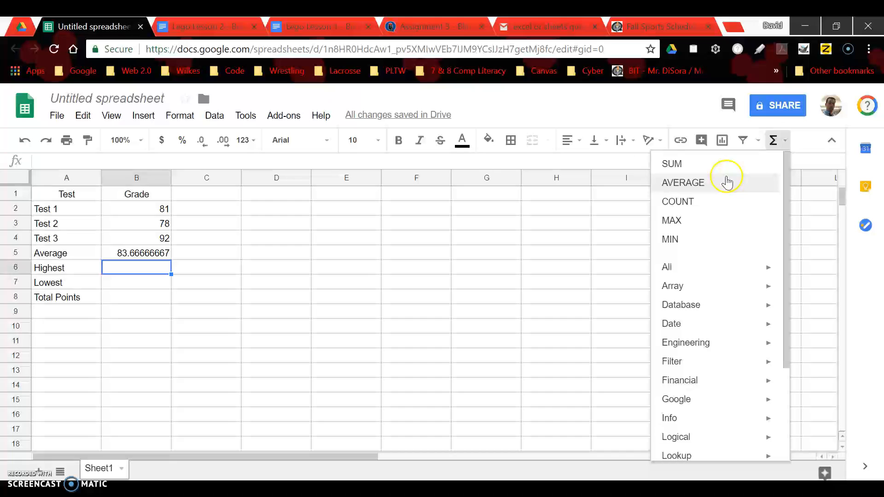
pyautogui.click(671, 220)
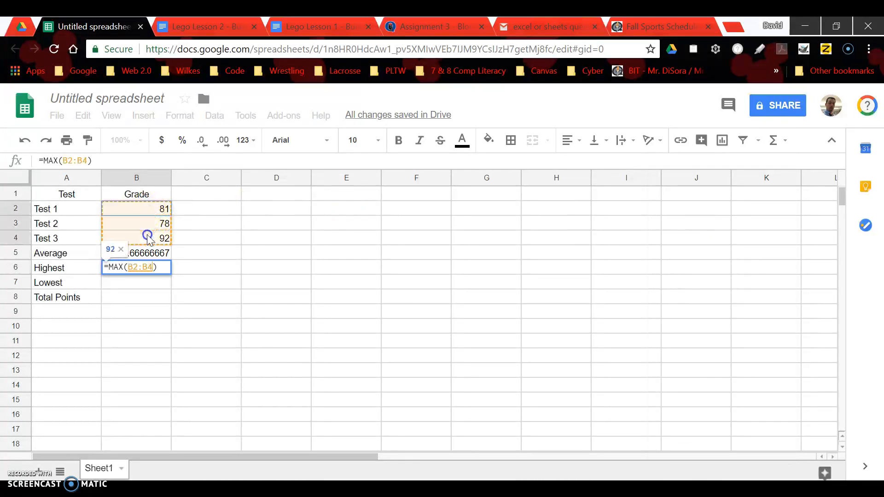
pyautogui.press('Enter')
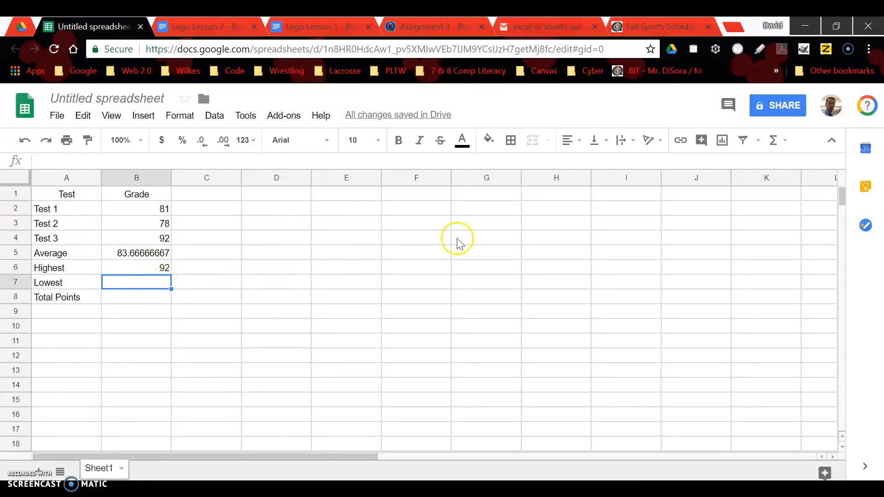
# Step: Compute the Lowest row with MIN over the grade cells, giving 78
pyautogui.click(773, 140)
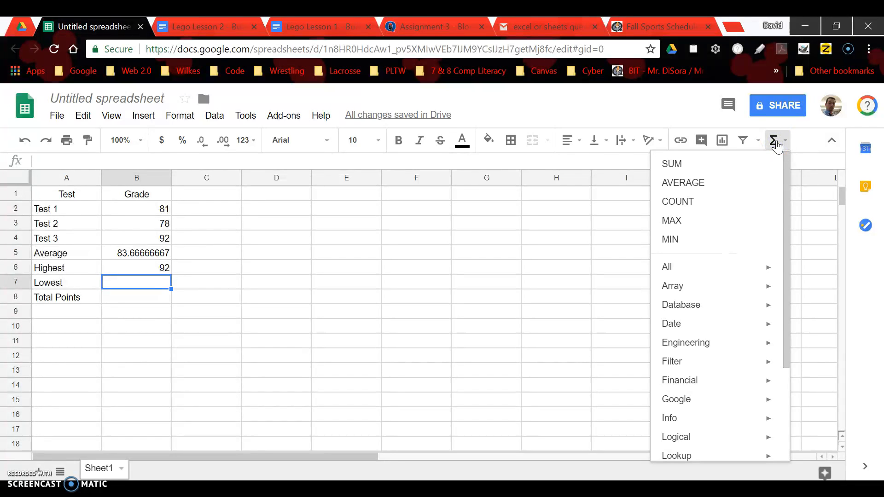
pyautogui.click(670, 239)
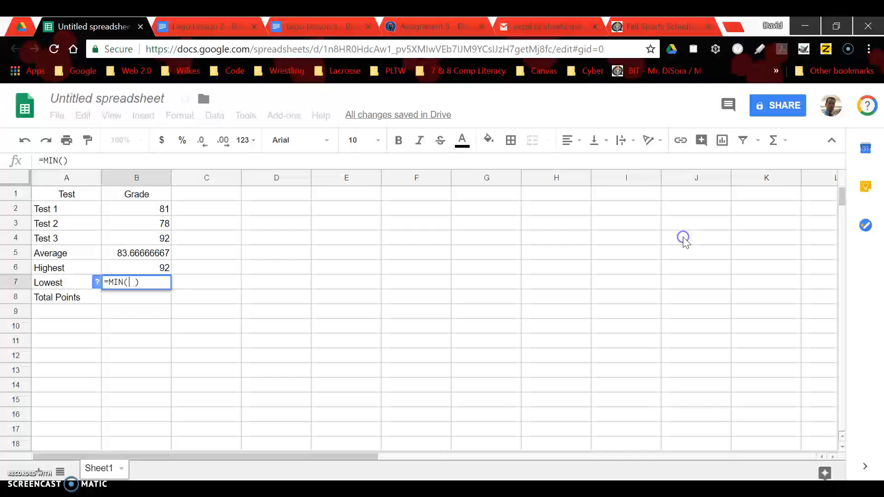
pyautogui.moveTo(136, 208); pyautogui.dragTo(136, 223)
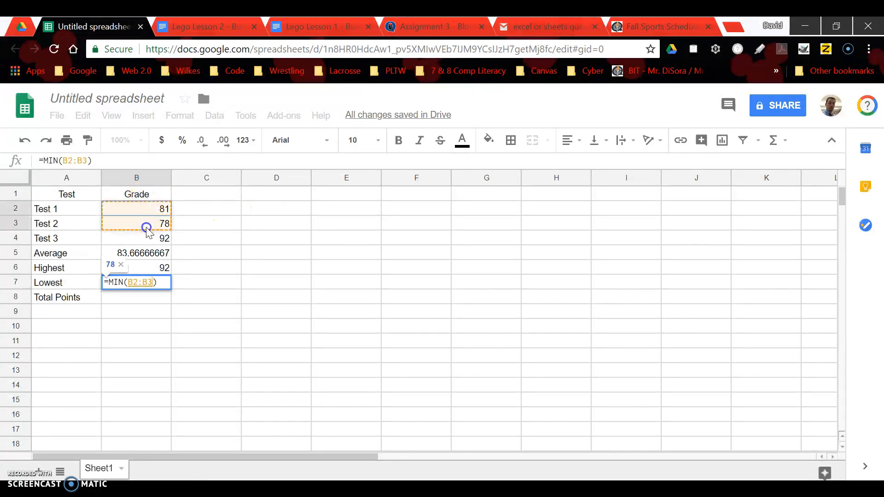
pyautogui.press('Enter')
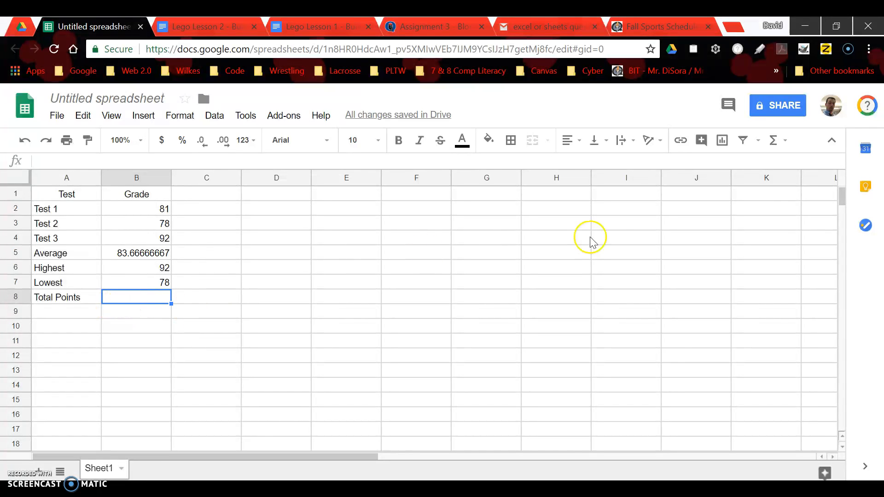
# Step: Compute Total Points with SUM over B2:B4, giving 251
pyautogui.click(773, 140)
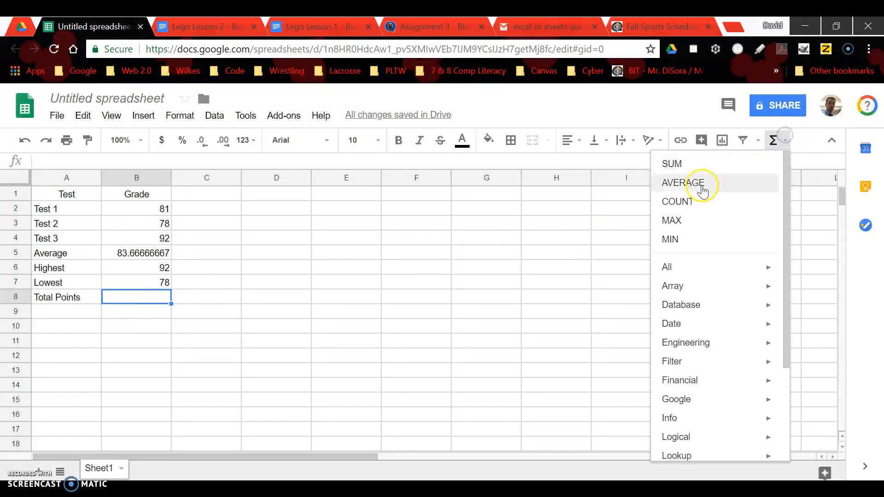
pyautogui.click(671, 163)
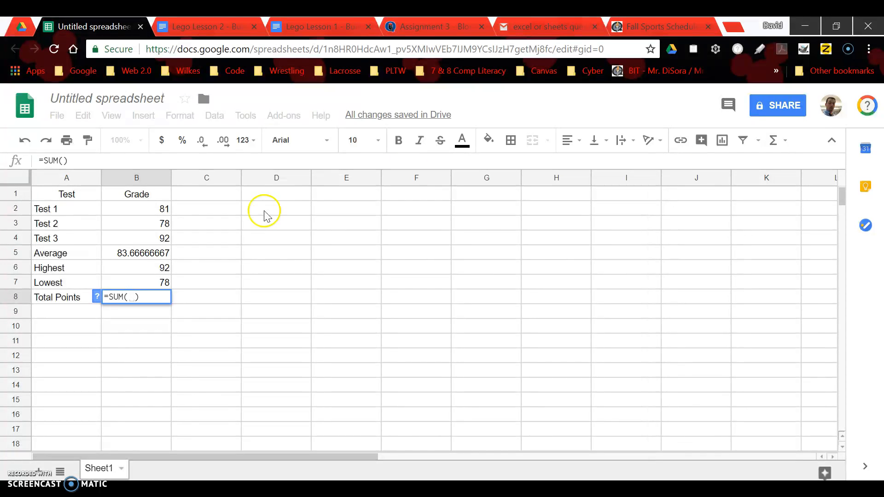
pyautogui.moveTo(136, 208); pyautogui.dragTo(136, 238)
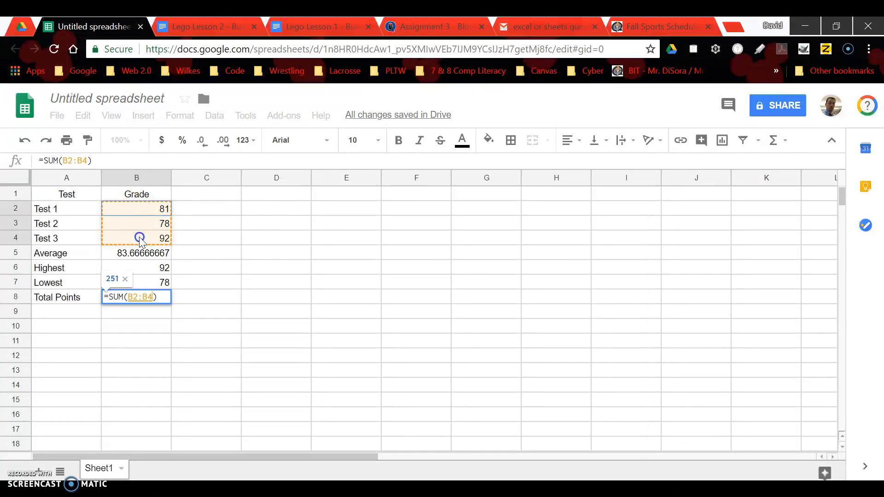
pyautogui.press('Enter')
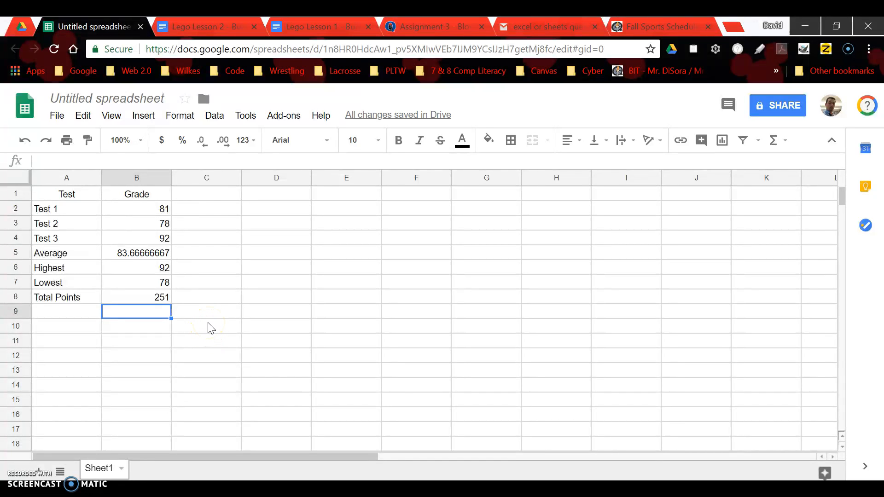
pyautogui.moveTo(773, 139)
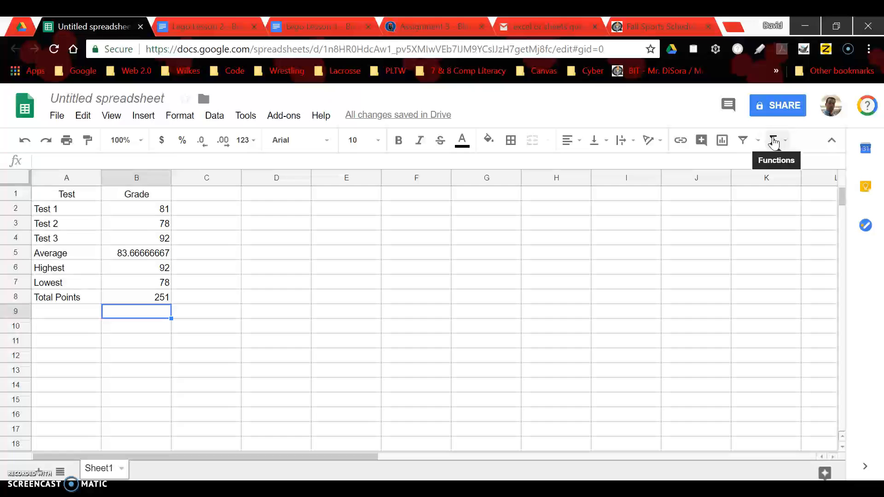
pyautogui.moveTo(584, 139)
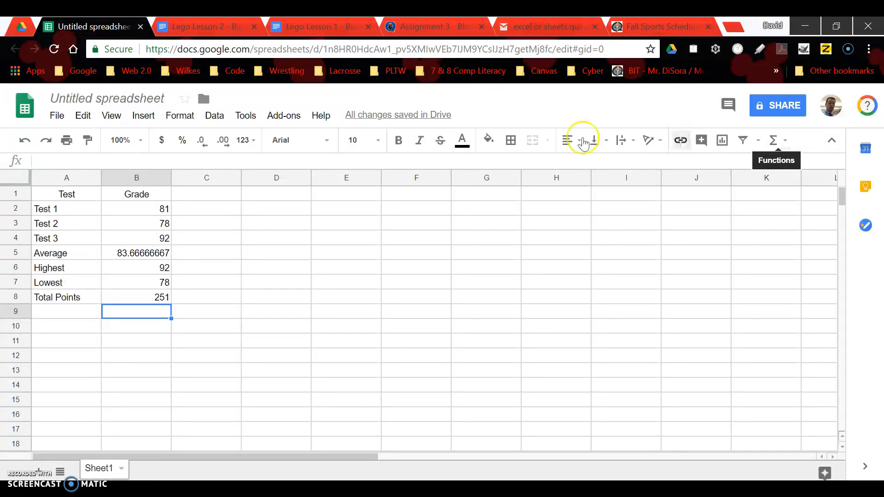
pyautogui.click(143, 116)
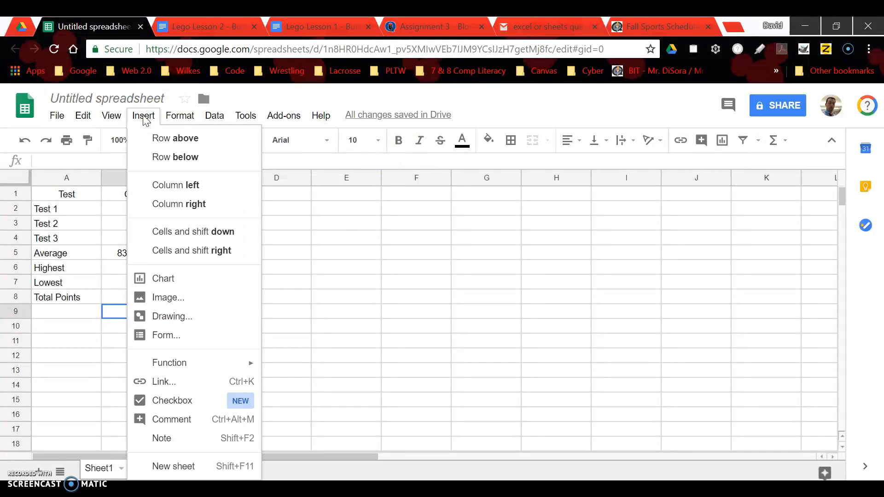
pyautogui.moveTo(154, 131)
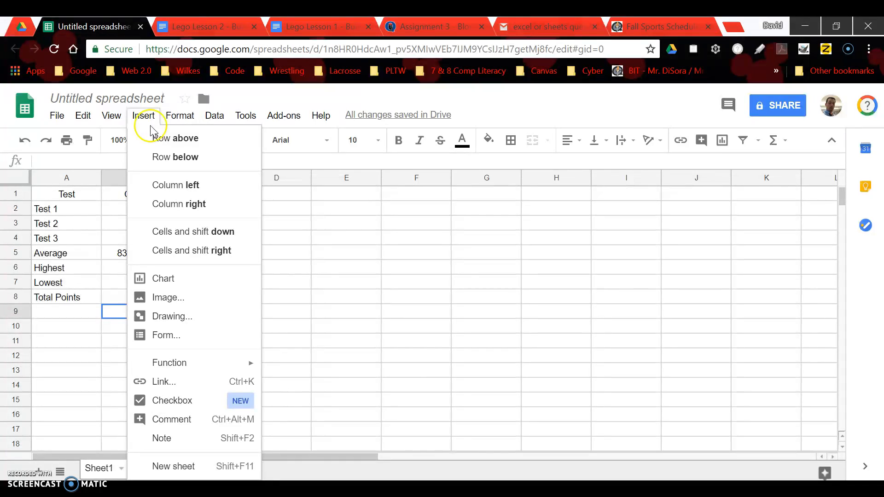
pyautogui.moveTo(161, 172)
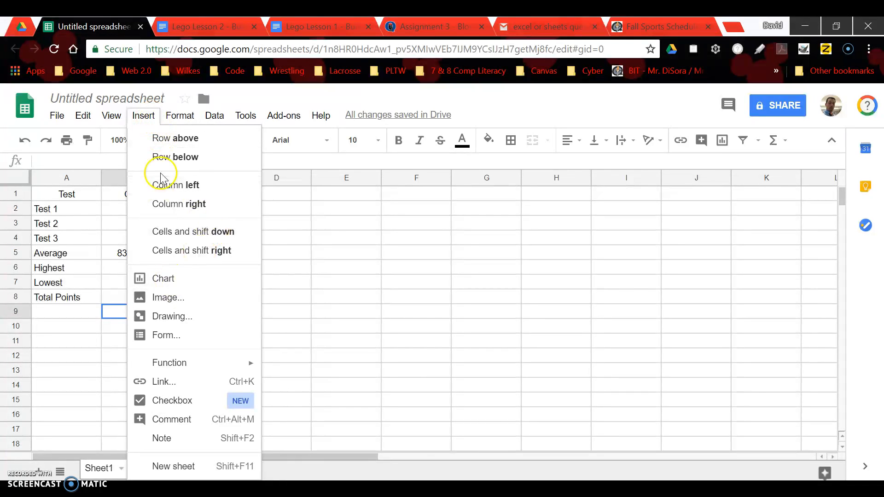
pyautogui.moveTo(185, 353)
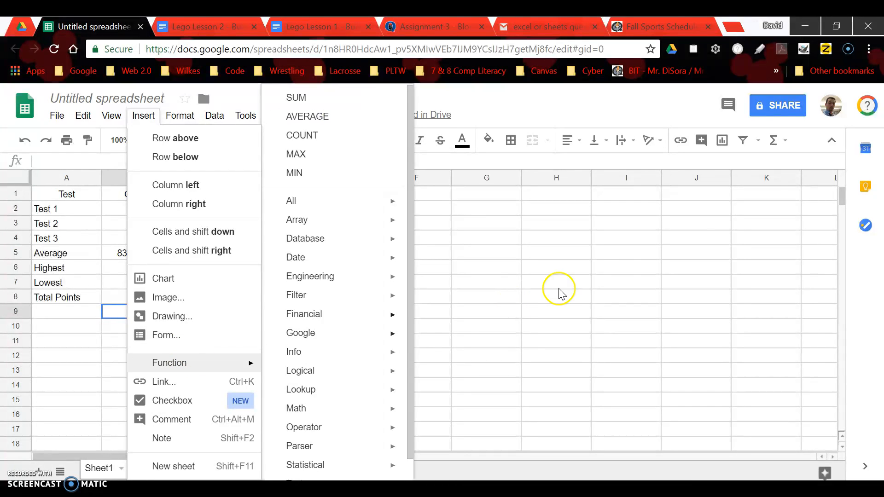
pyautogui.moveTo(580, 274)
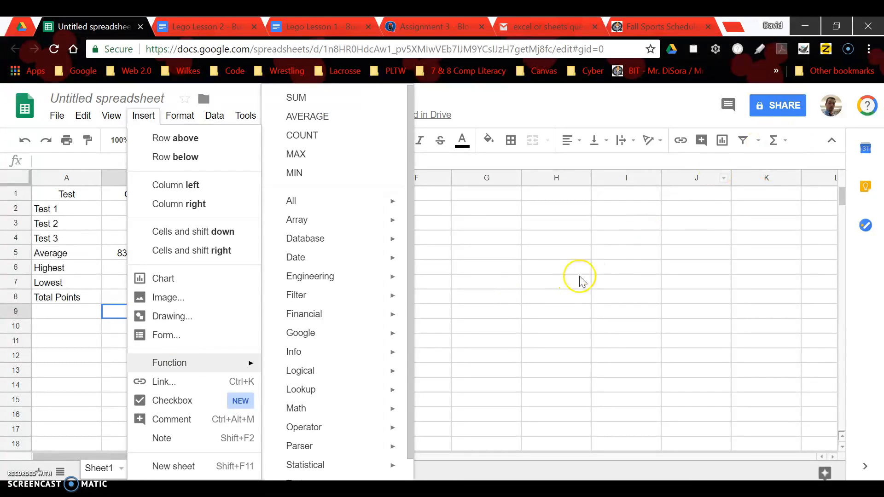
pyautogui.click(555, 281)
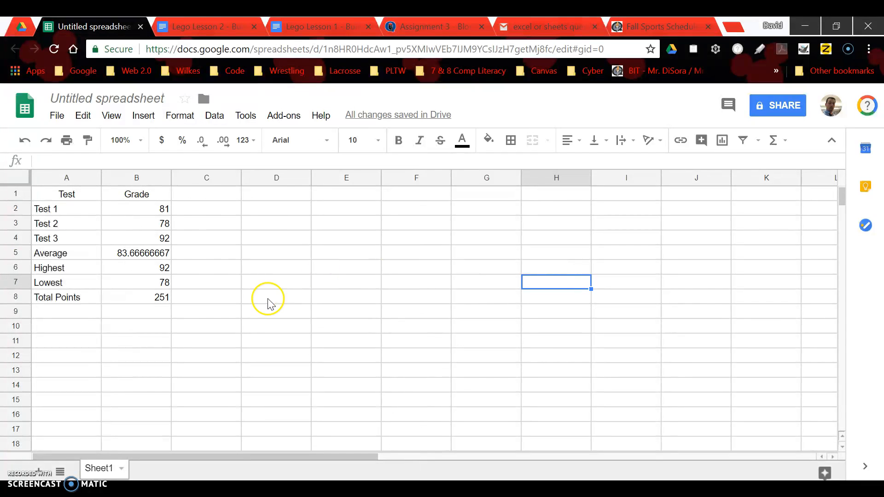
pyautogui.moveTo(200, 276)
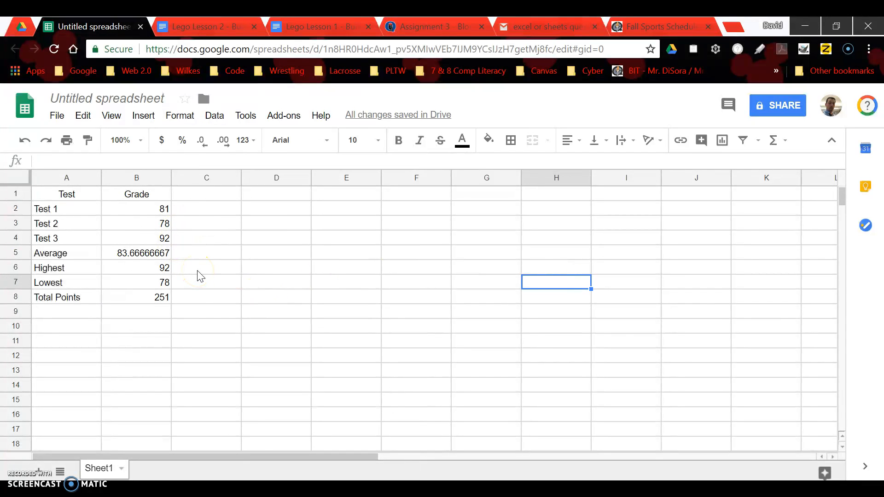